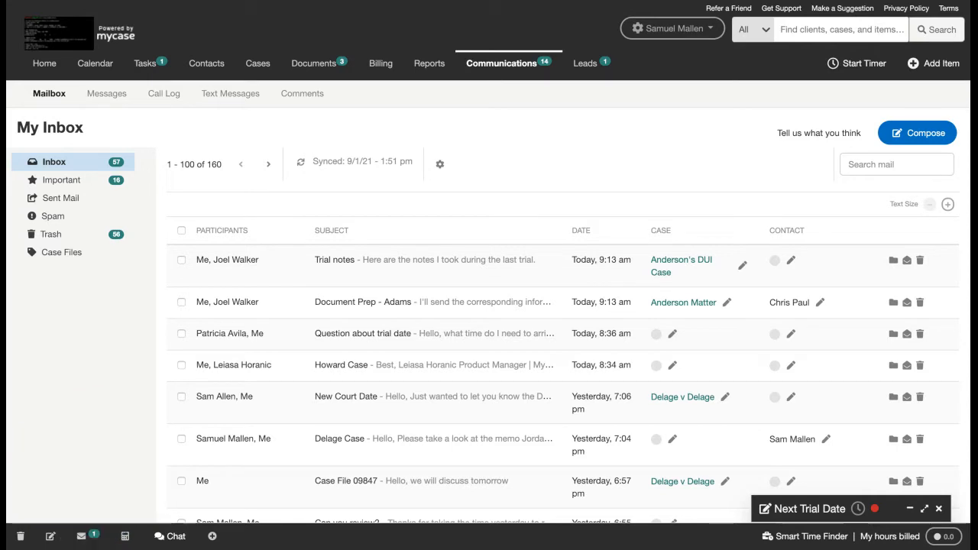
mouse_move(162, 345)
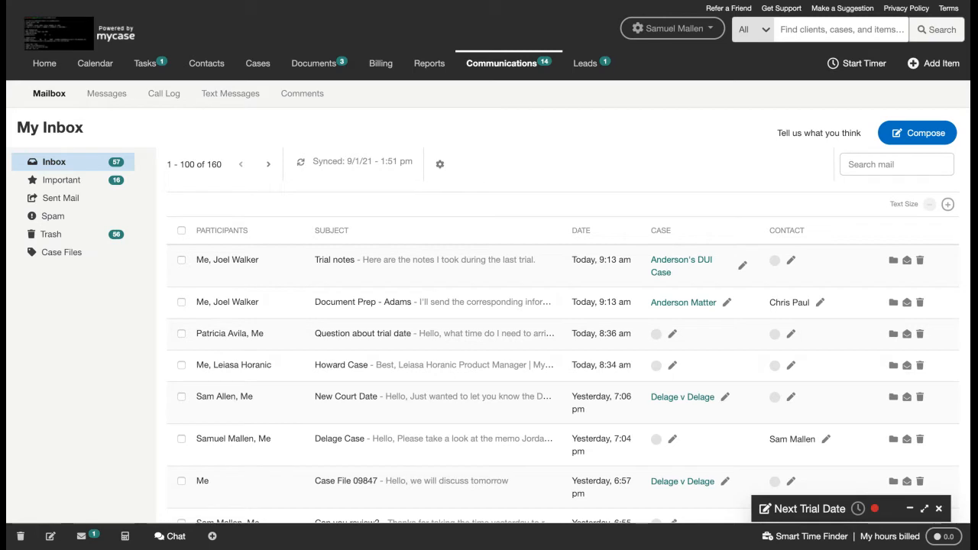
mouse_move(35, 373)
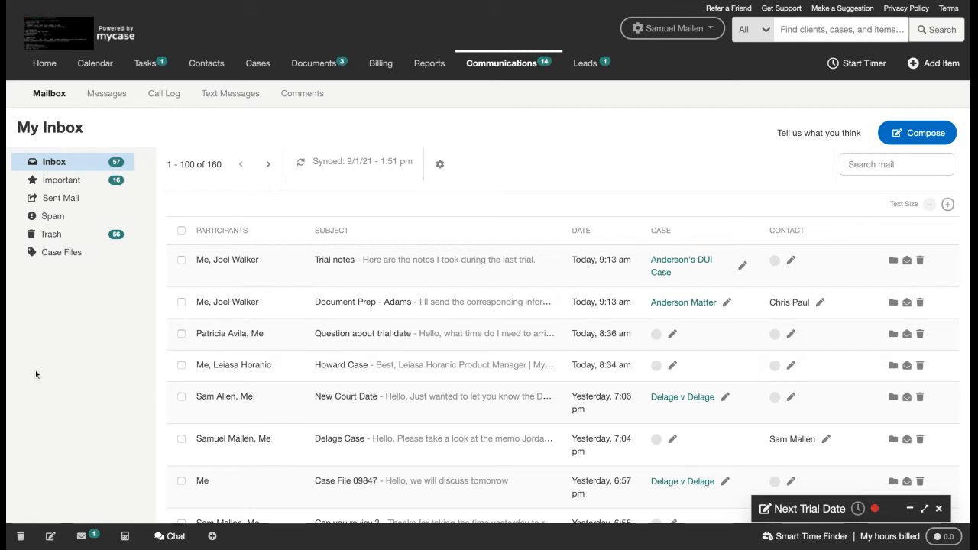
mouse_move(117, 122)
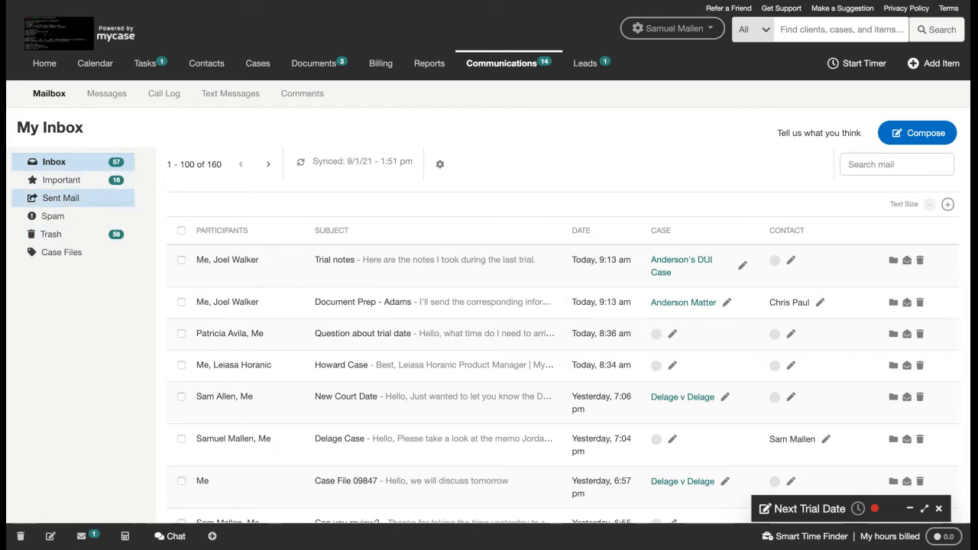
mouse_move(781, 266)
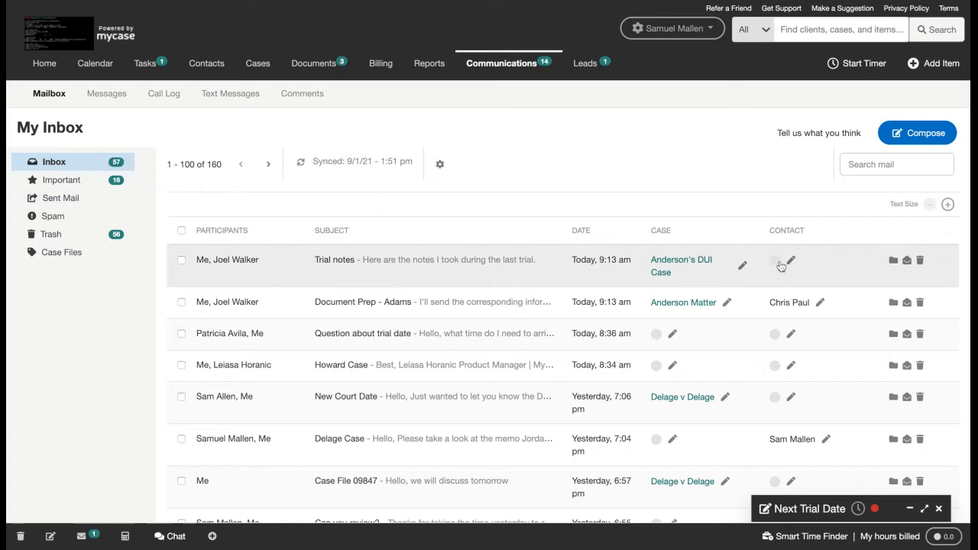
mouse_move(673, 333)
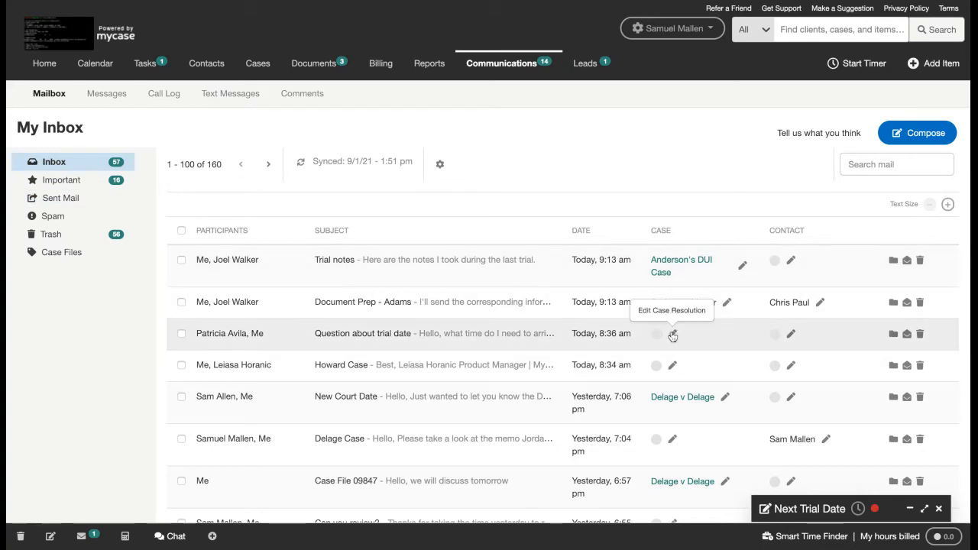
type("an")
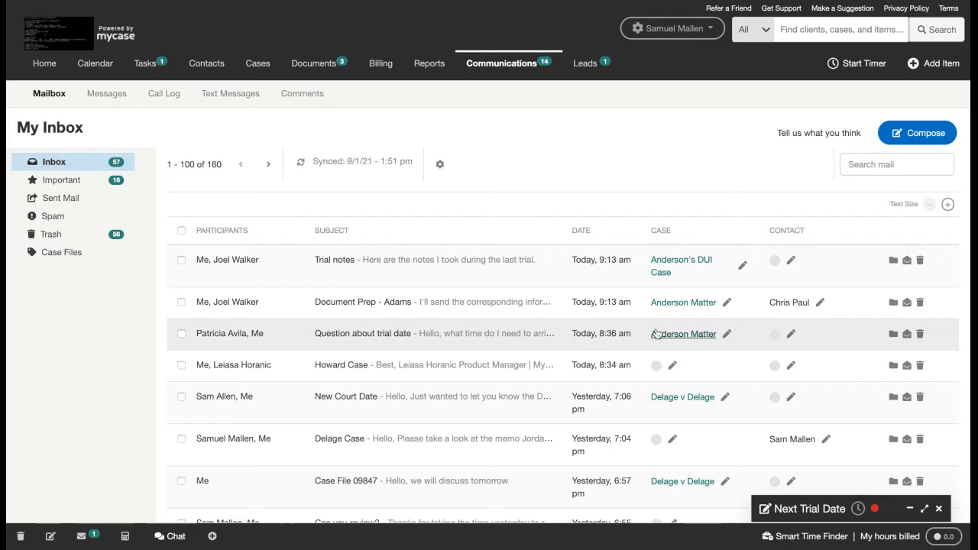
mouse_move(696, 338)
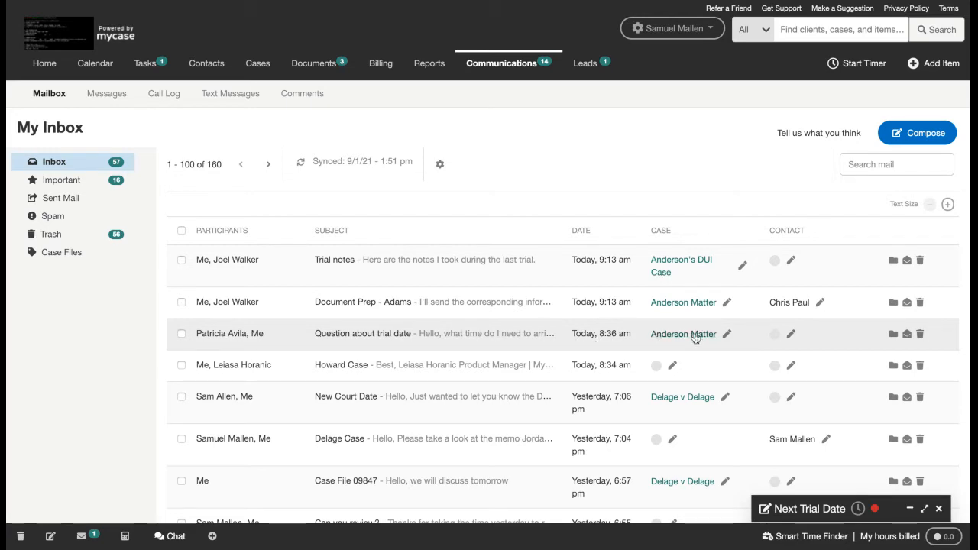